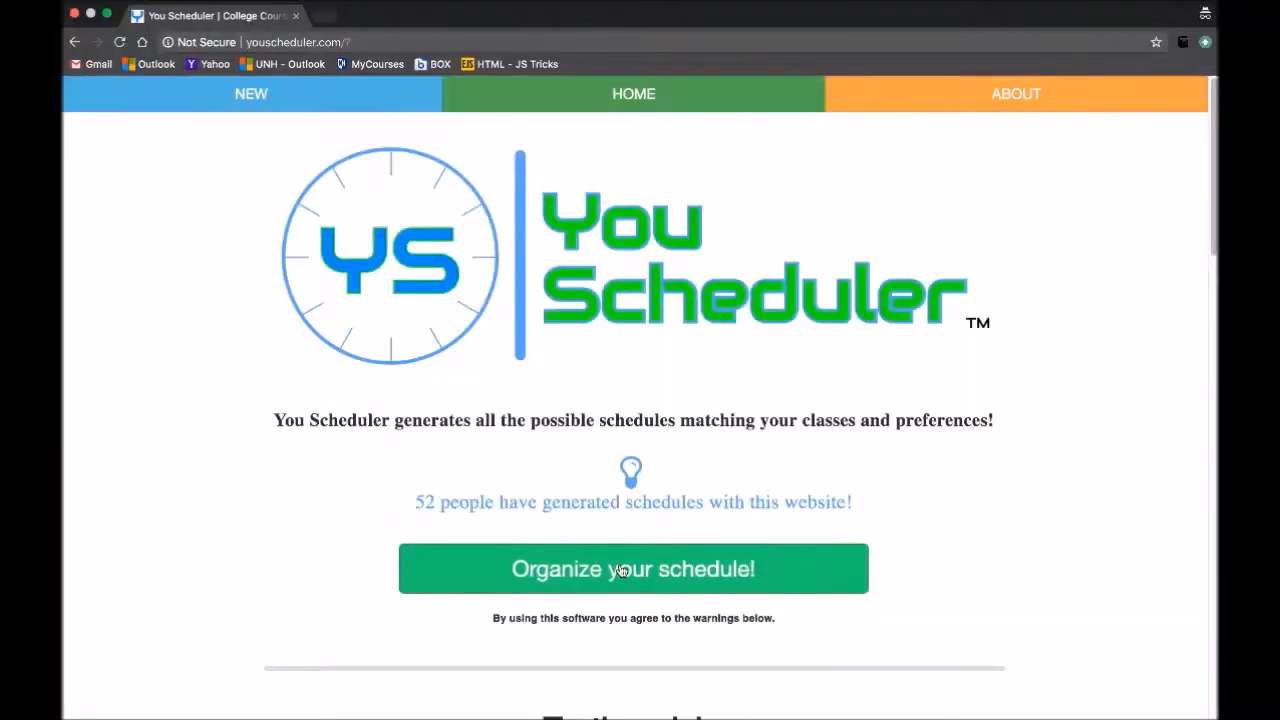
Begin a new schedule with courses MATH 426, ECON 401, ENGL 401 and CS 416
click(633, 569)
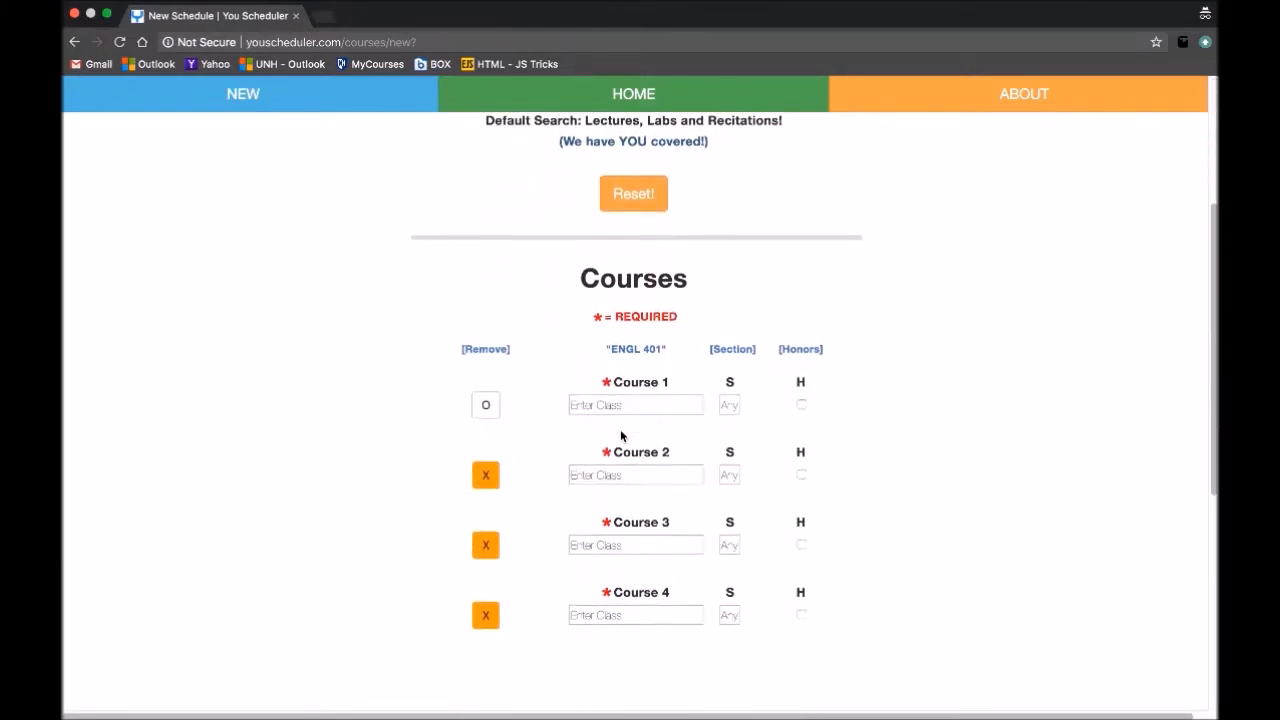
text(MATH 426)
text(E)
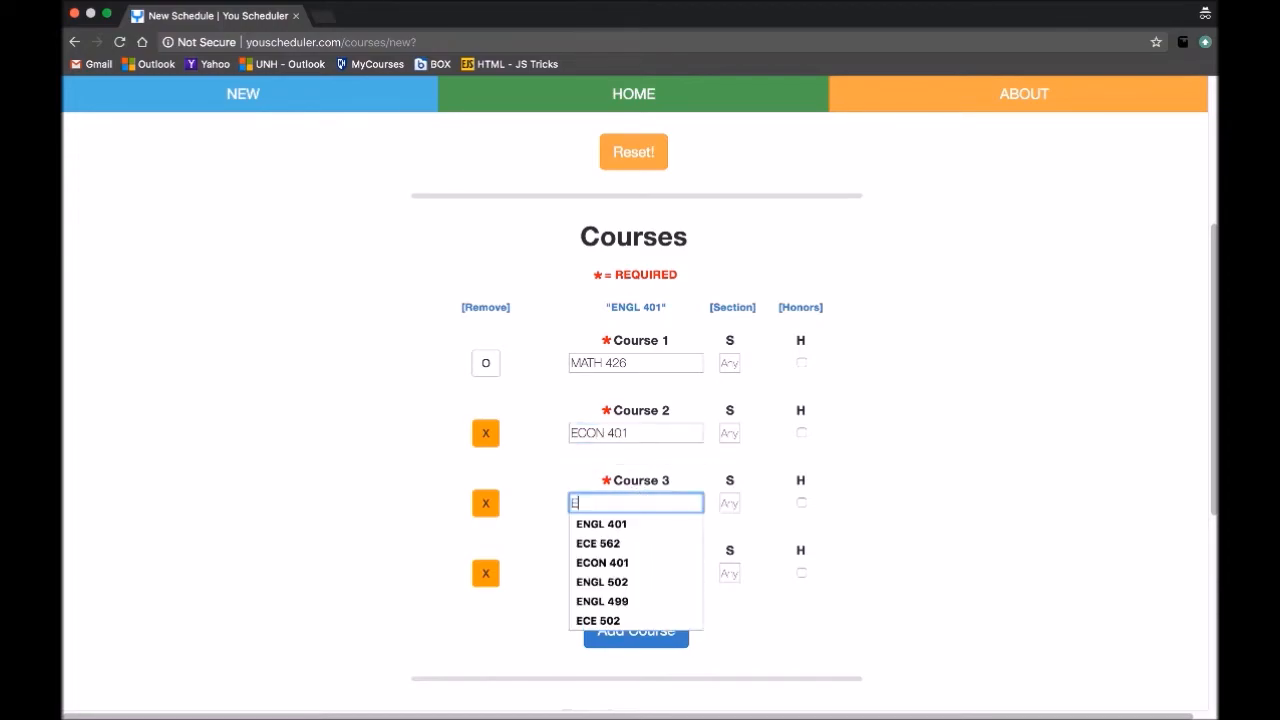
click(601, 523)
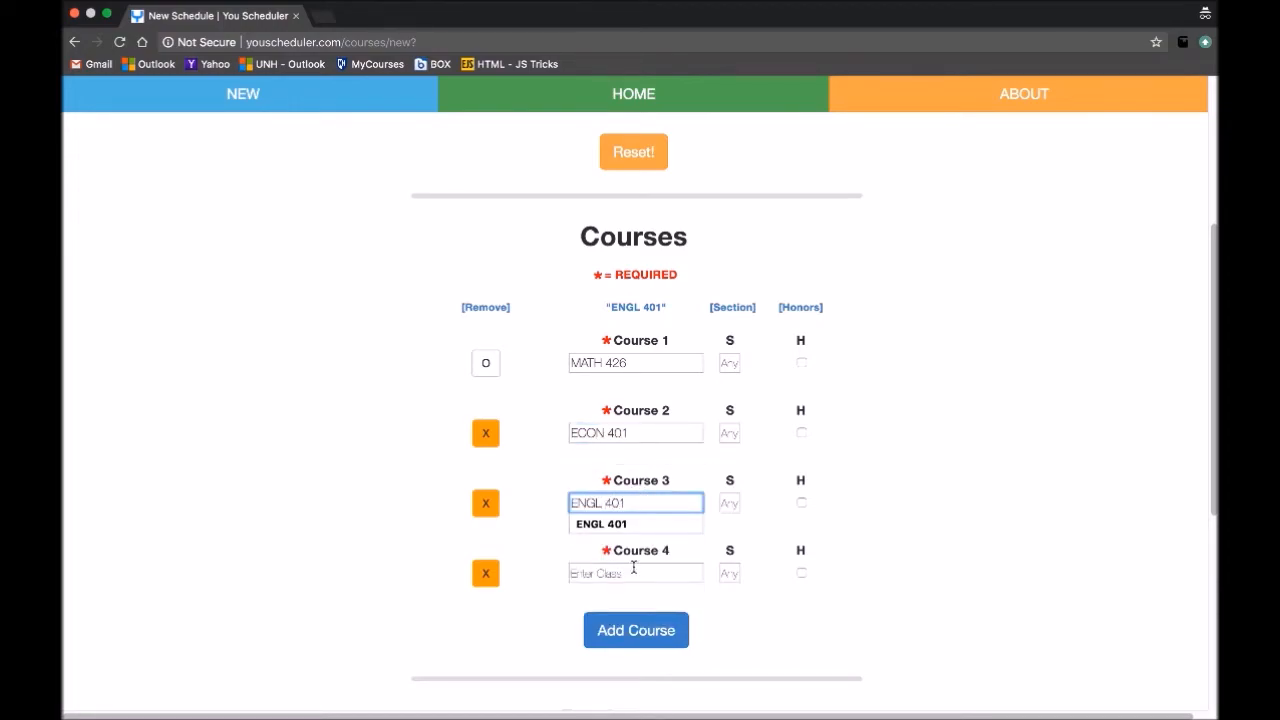
text(CS 416)
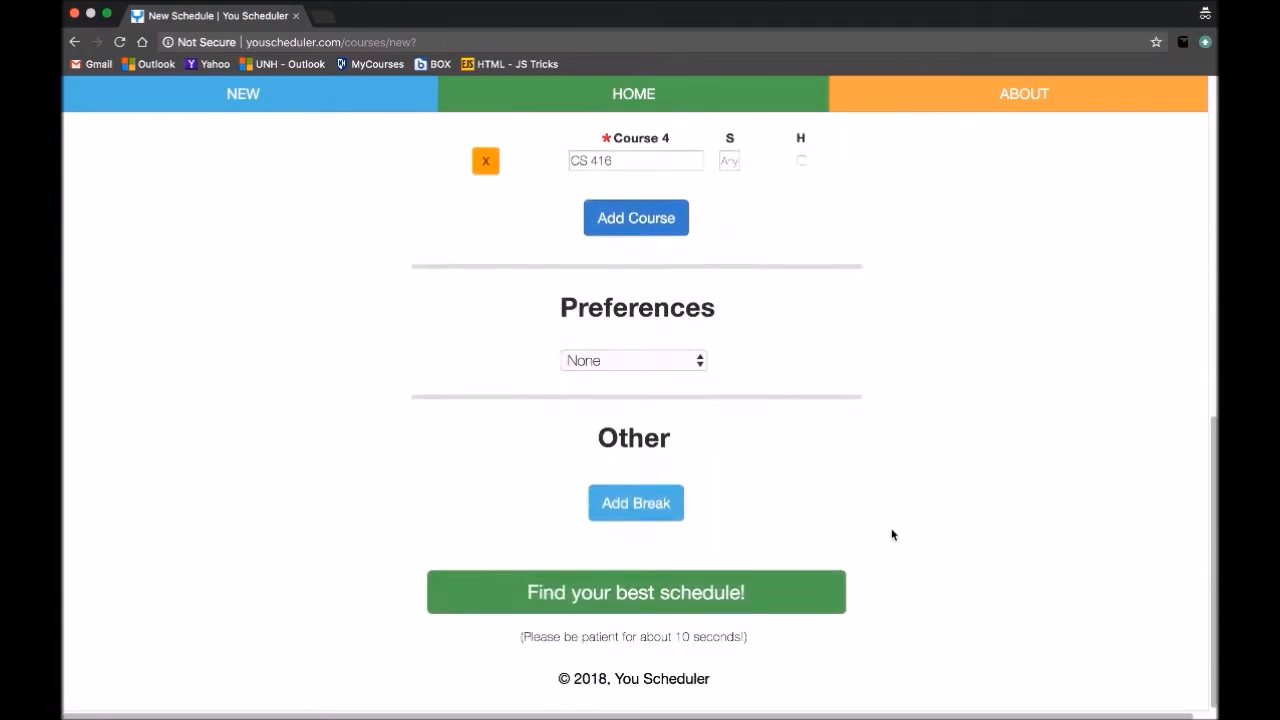
Add a 'Mornings' break from 8:00AM to 10:00AM and generate matching schedules
click(633, 360)
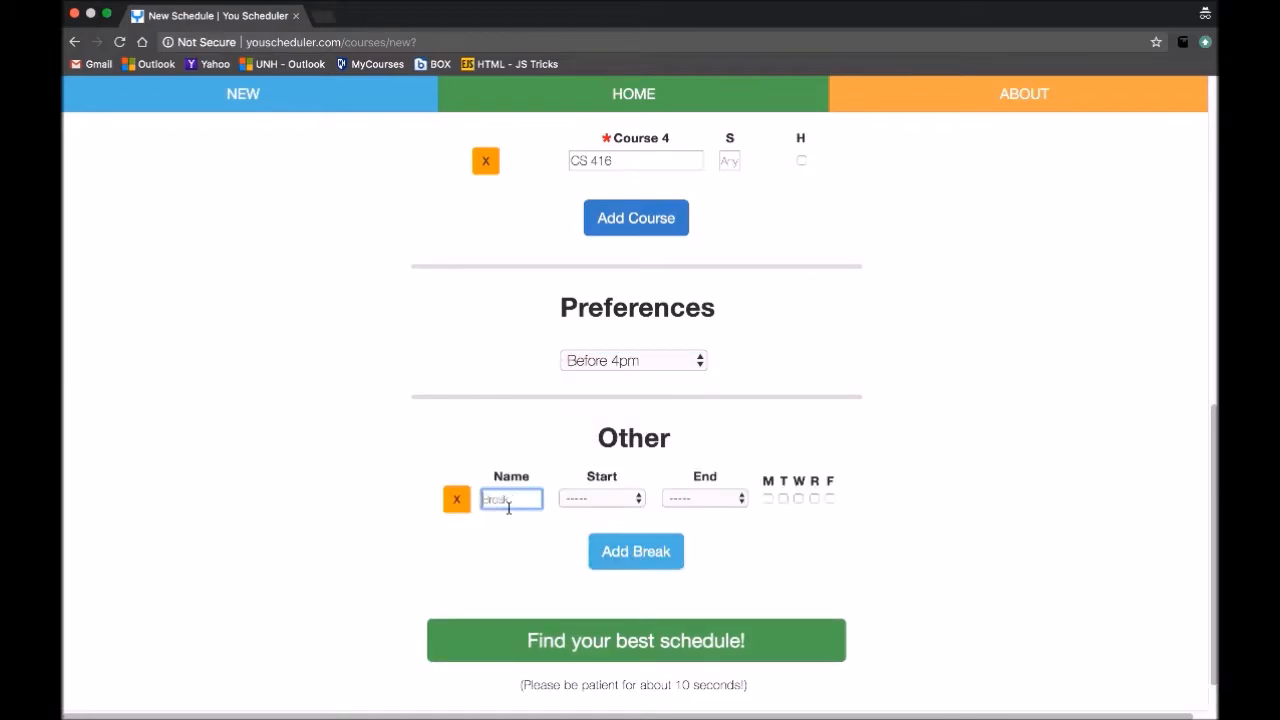
text(Mornings)
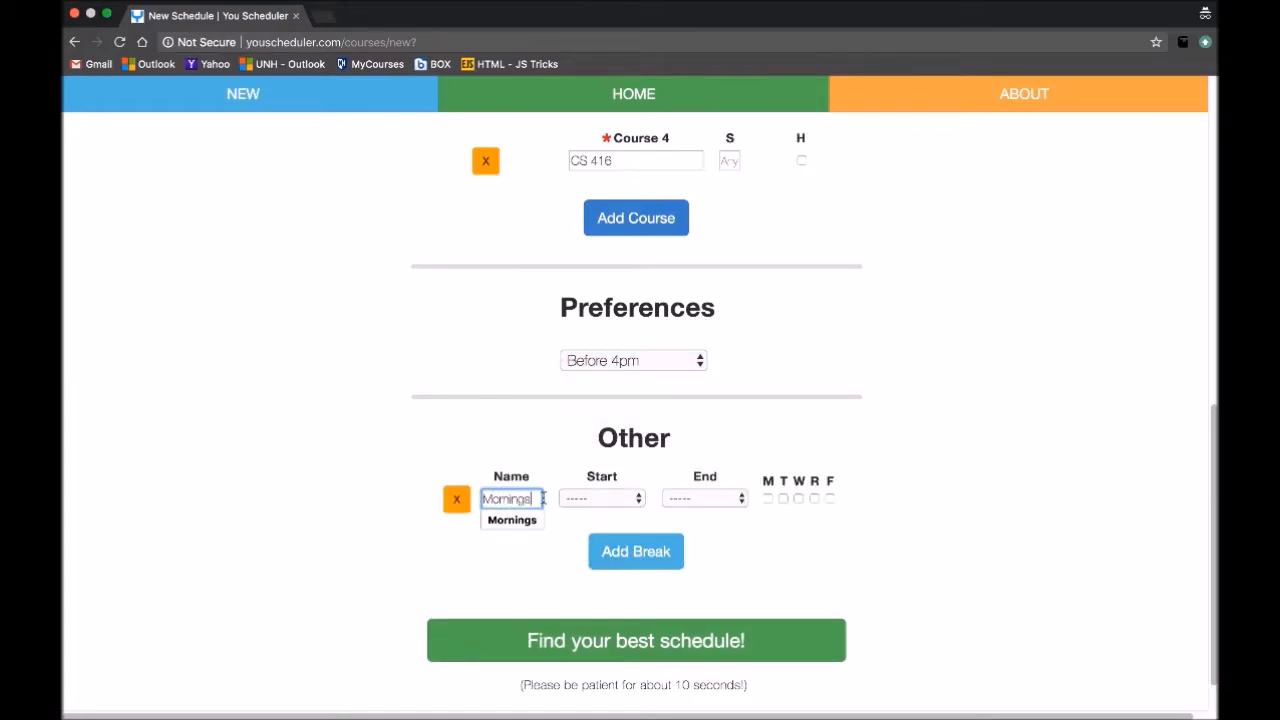
click(704, 498)
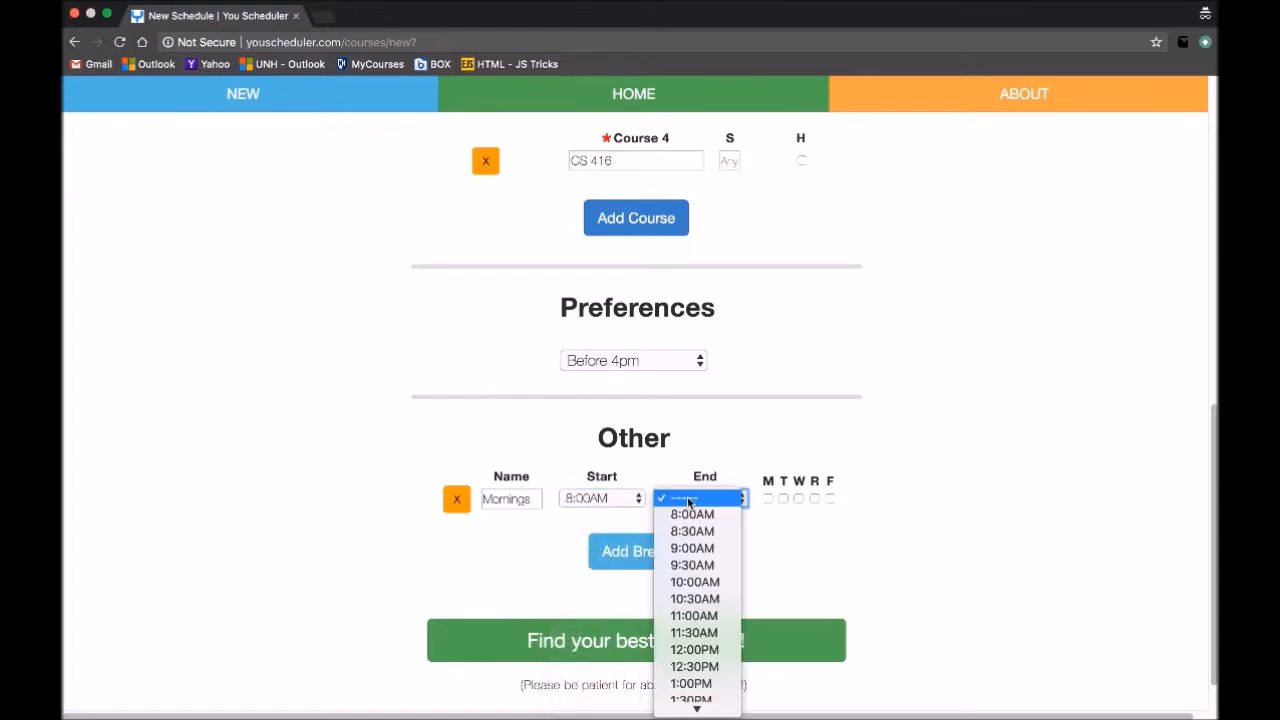
click(694, 582)
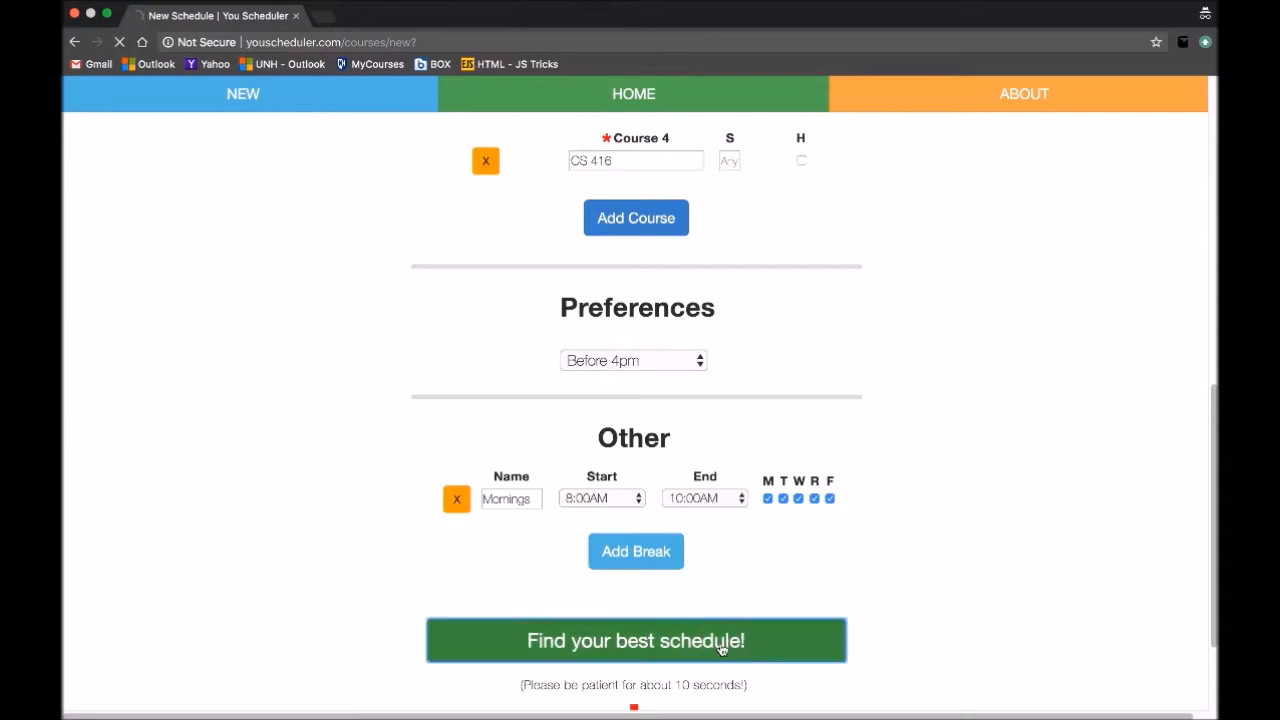
click(635, 640)
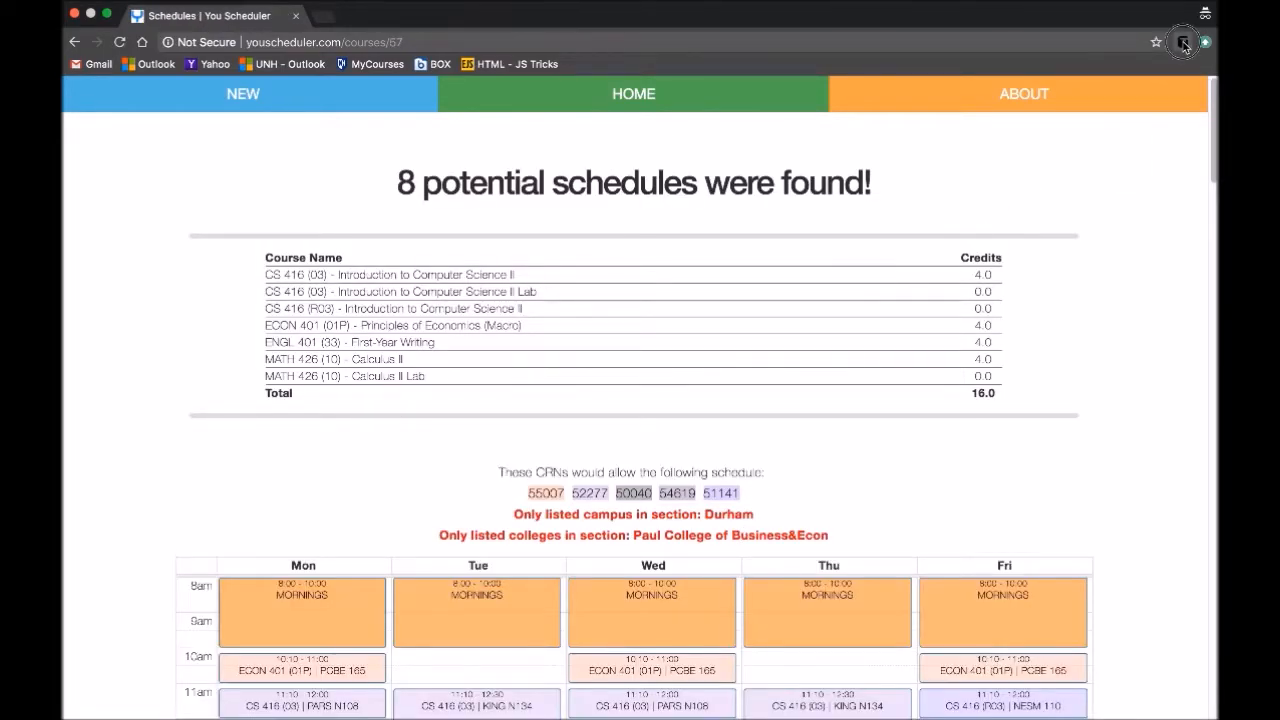
Scroll down through the 8 potential schedules found
scroll(down, 3)
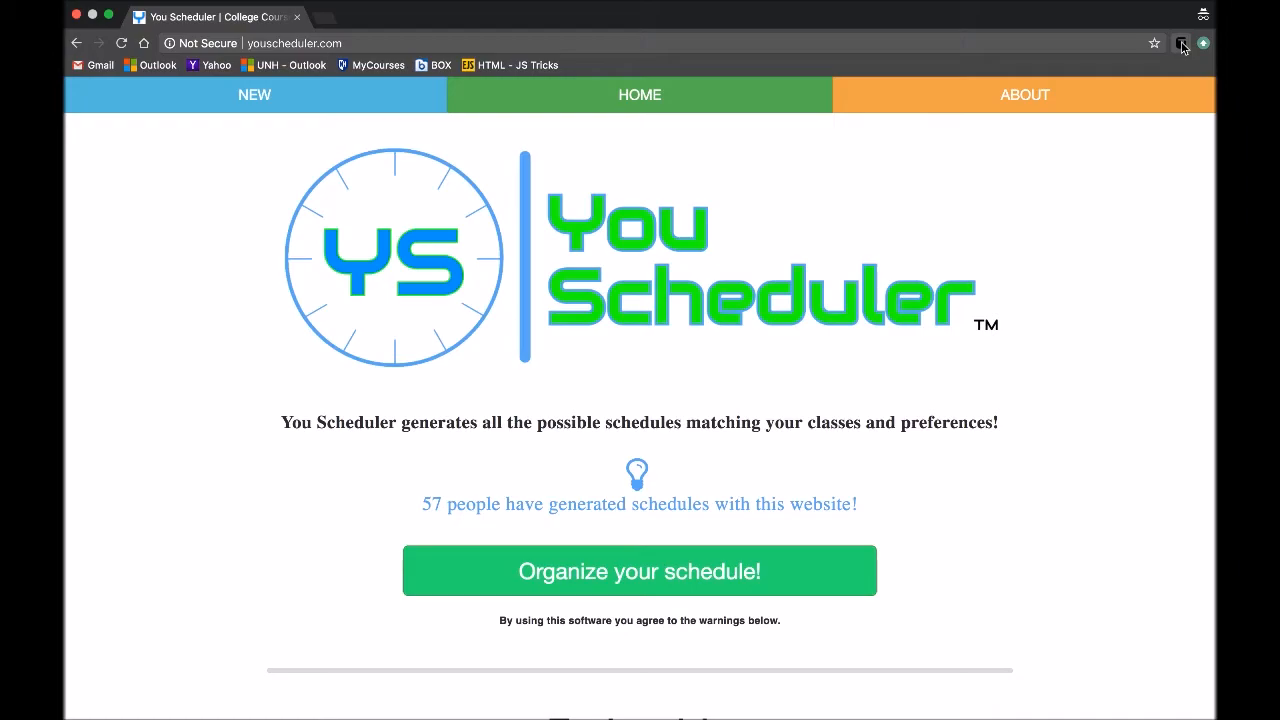
scroll(down, 3)
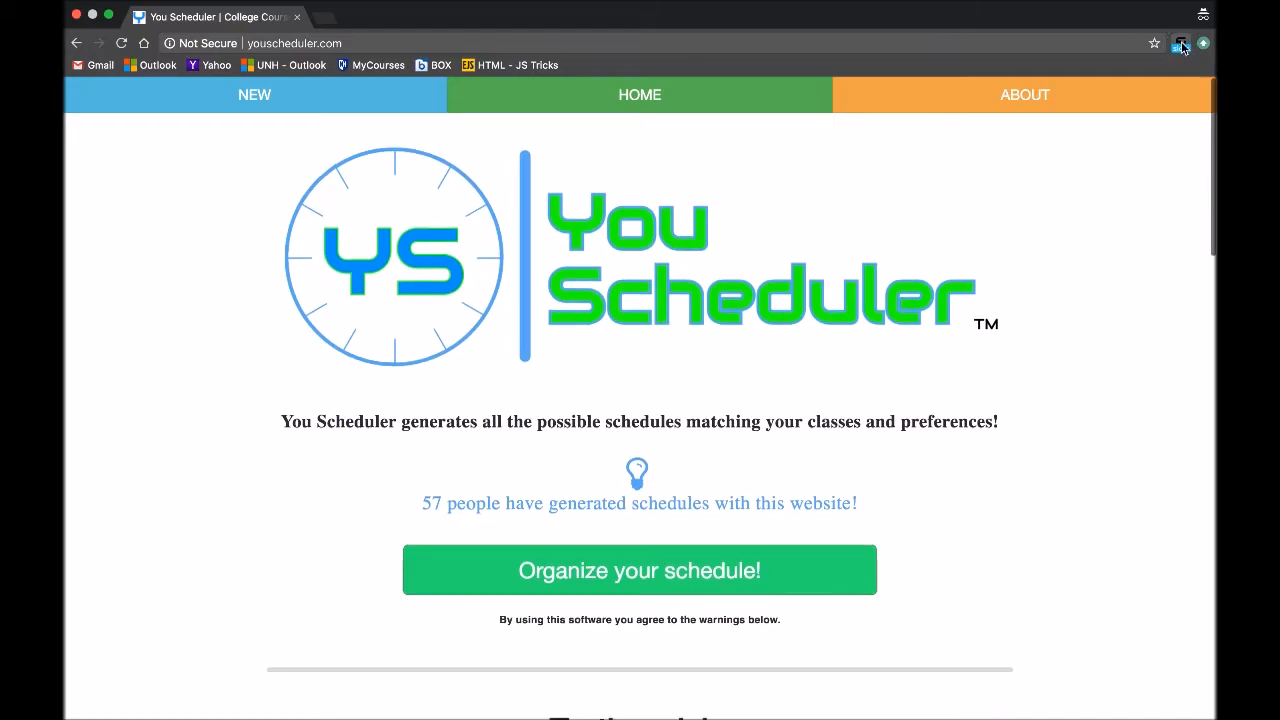
scroll(down, 3)
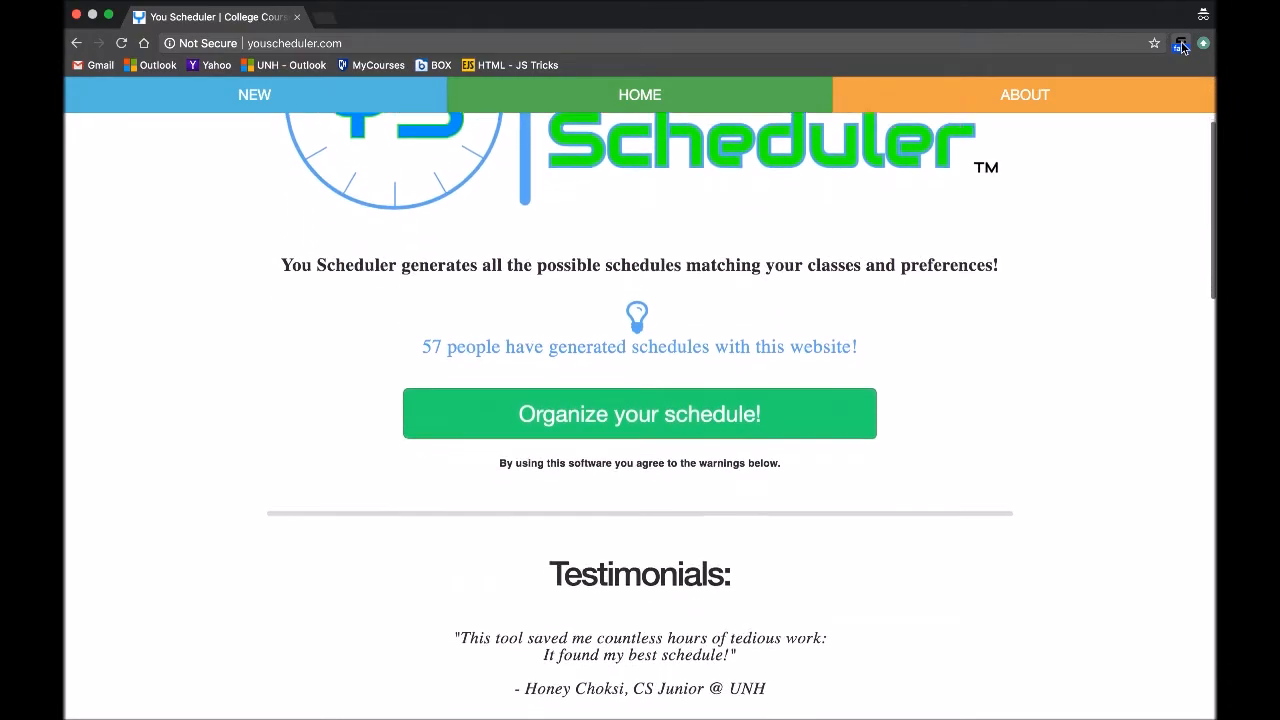
scroll(down, 3)
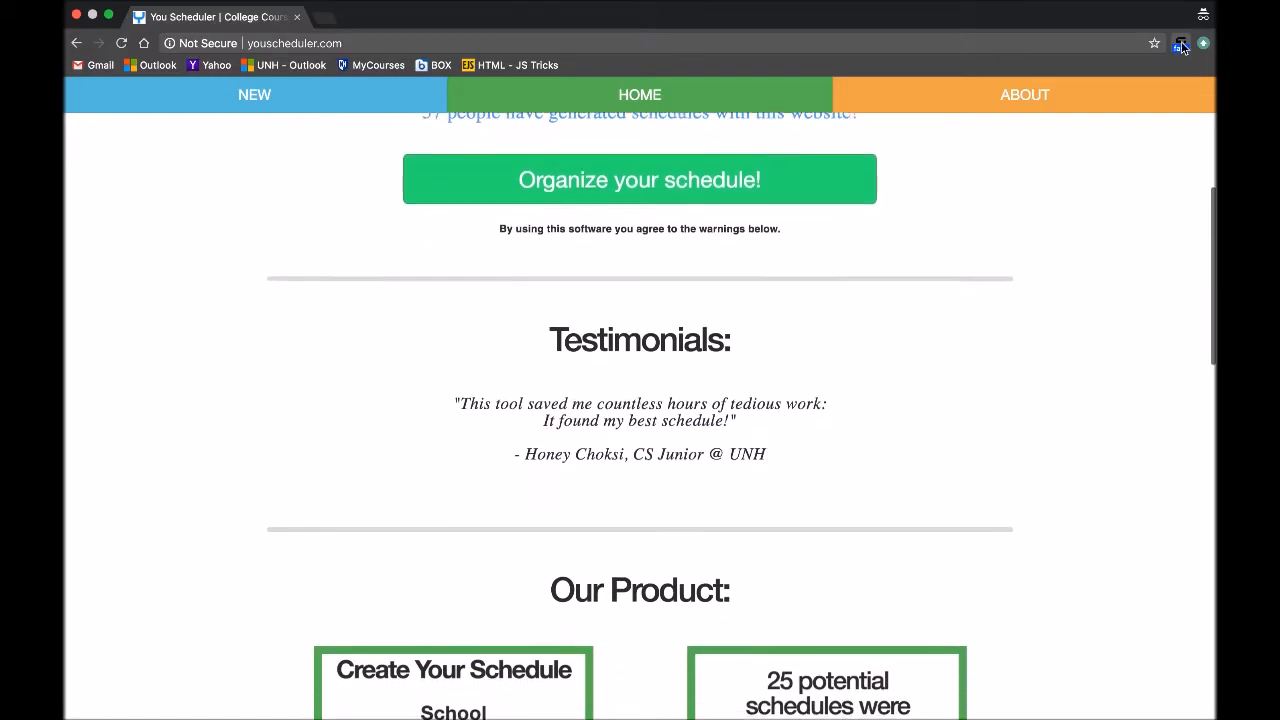
scroll(down, 3)
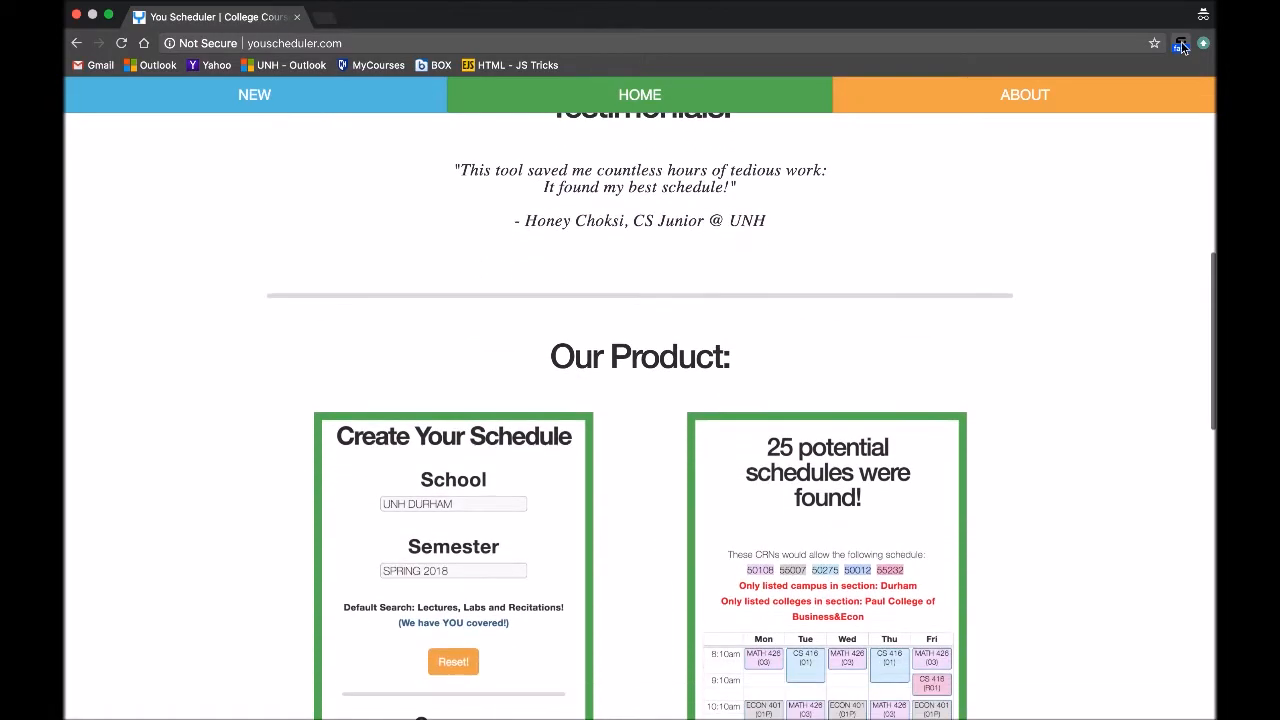
scroll(down, 3)
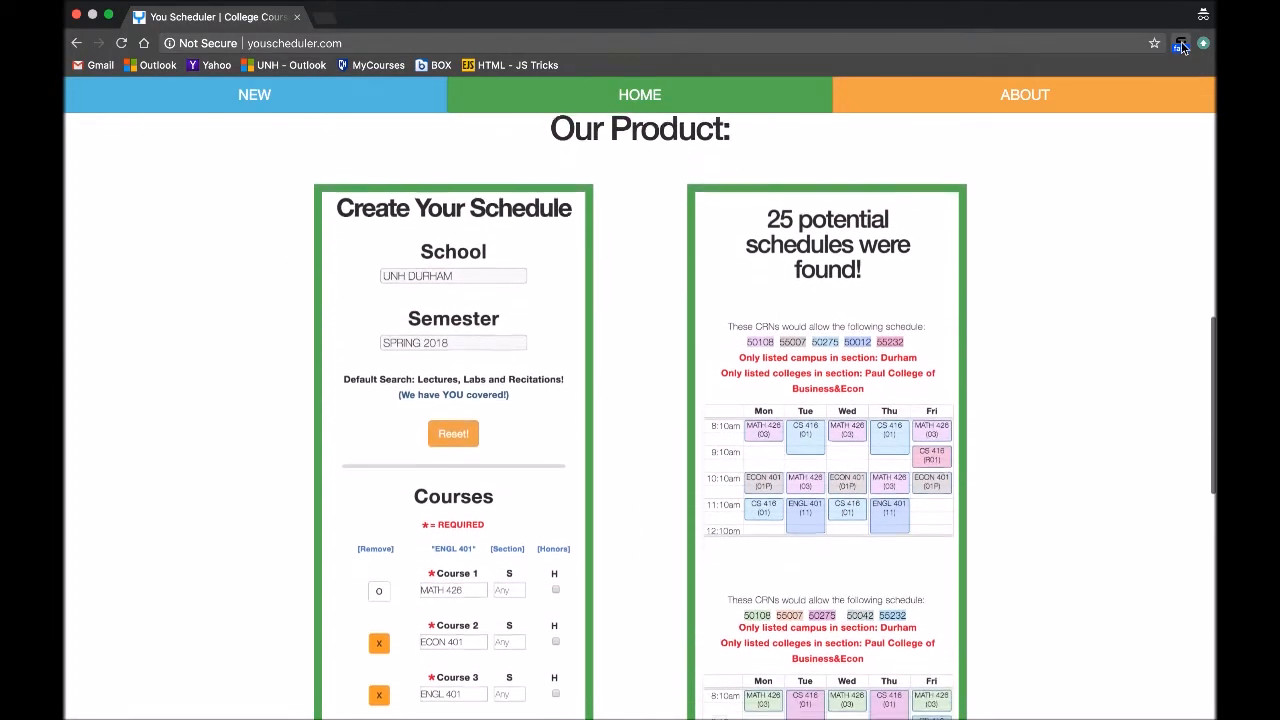
scroll(down, 3)
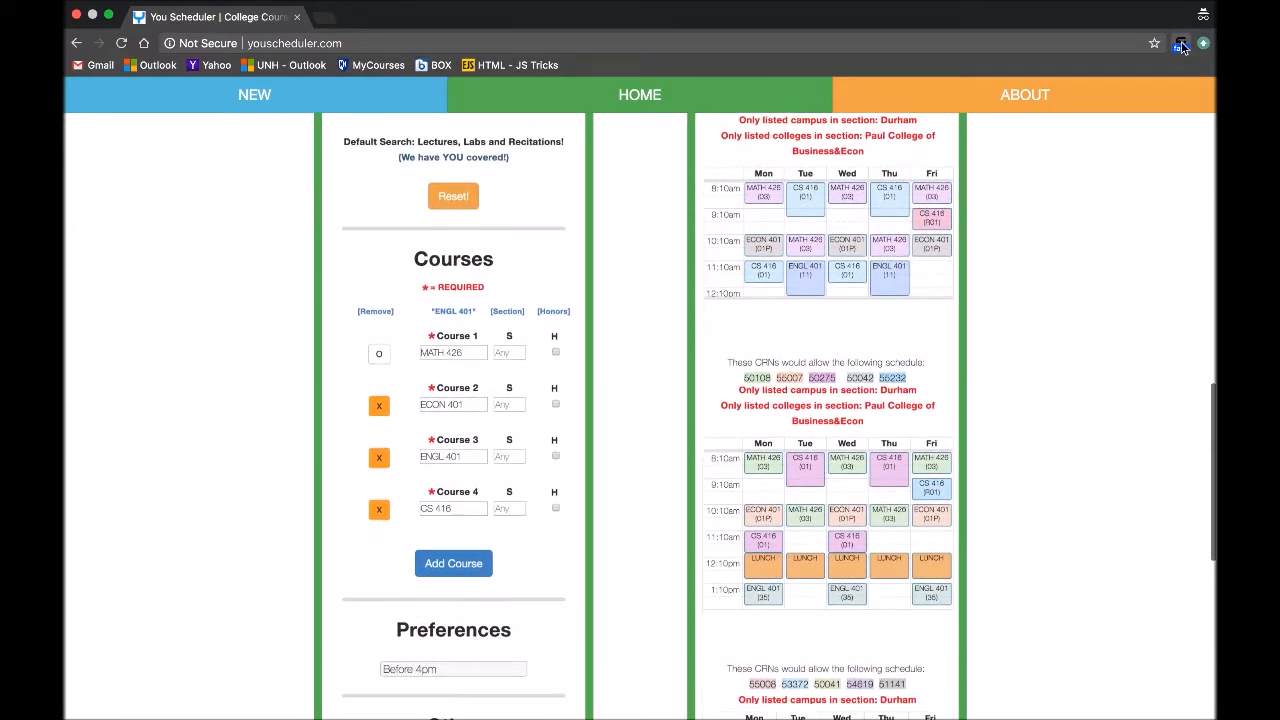
scroll(down, 3)
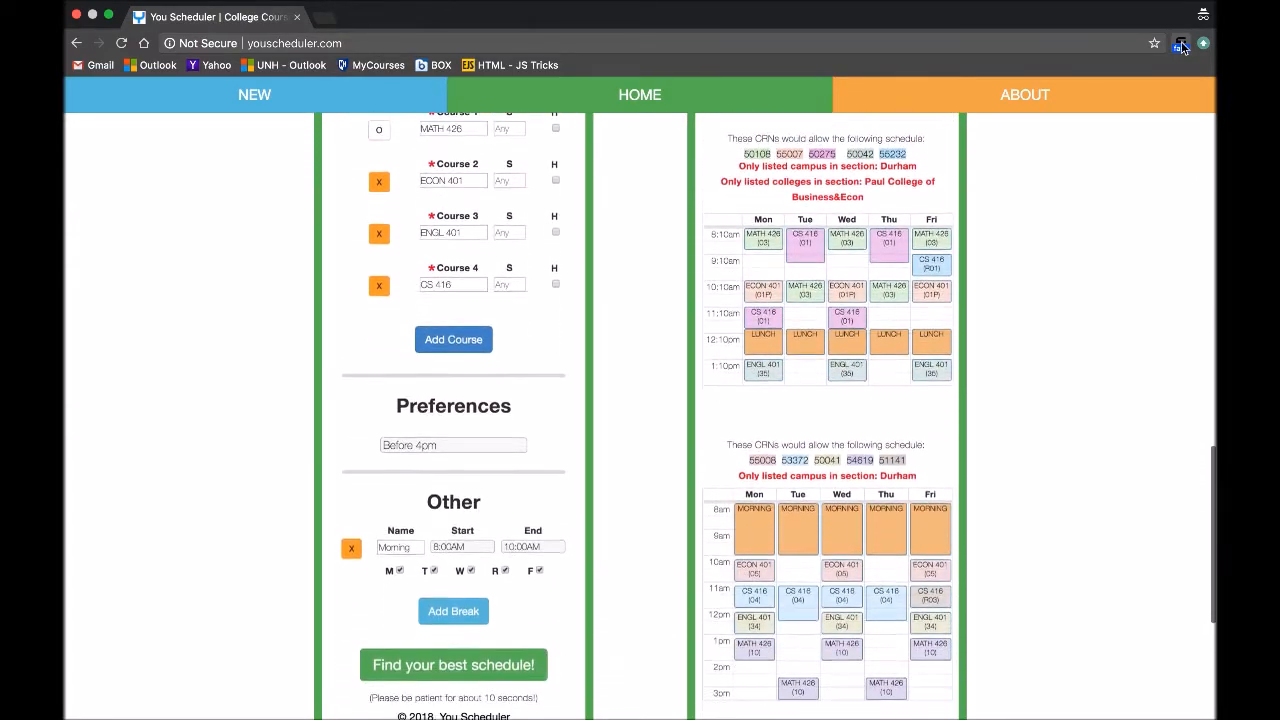
scroll(down, 3)
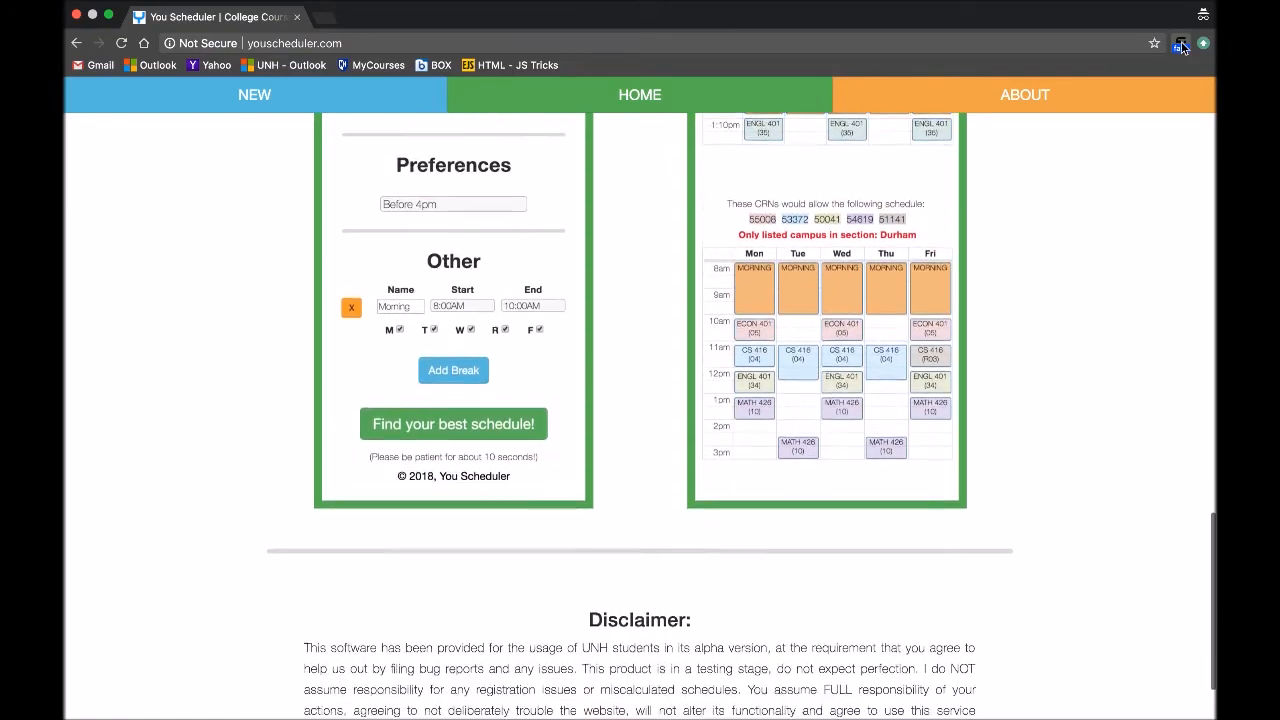